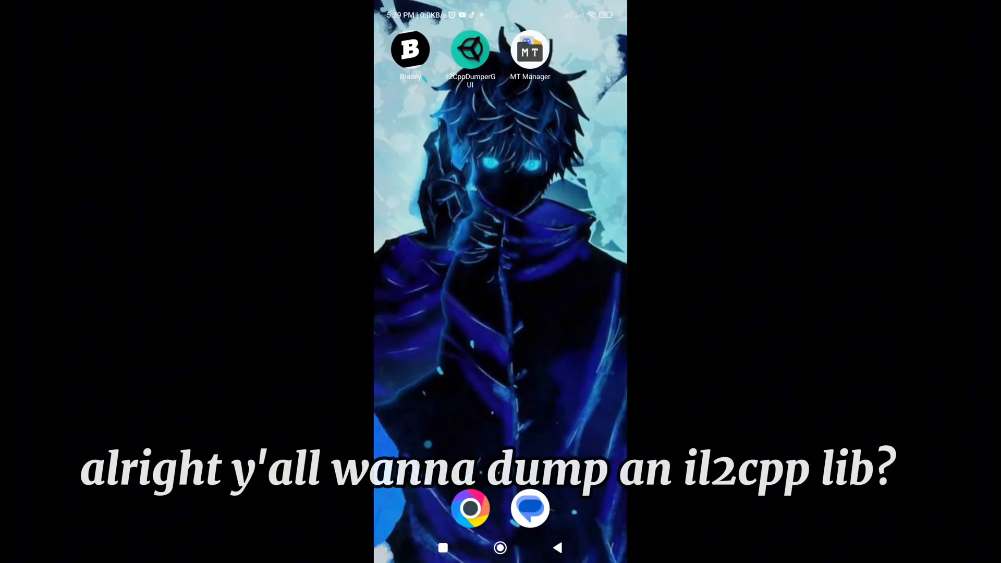
- Launch MT Manager and browse the Temple Run APK to lib/armeabi-v7a
click(530, 48)
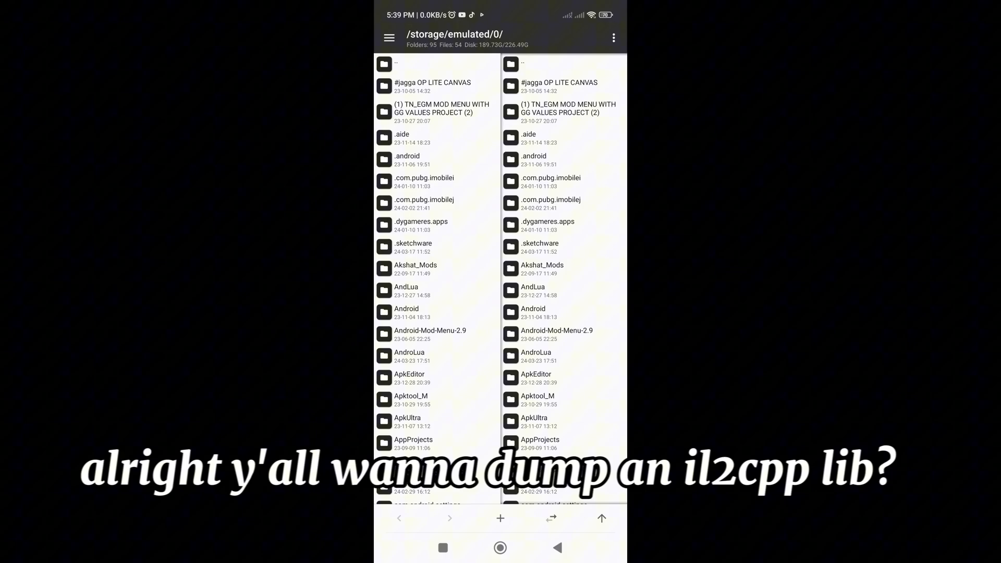
scroll(down, 3)
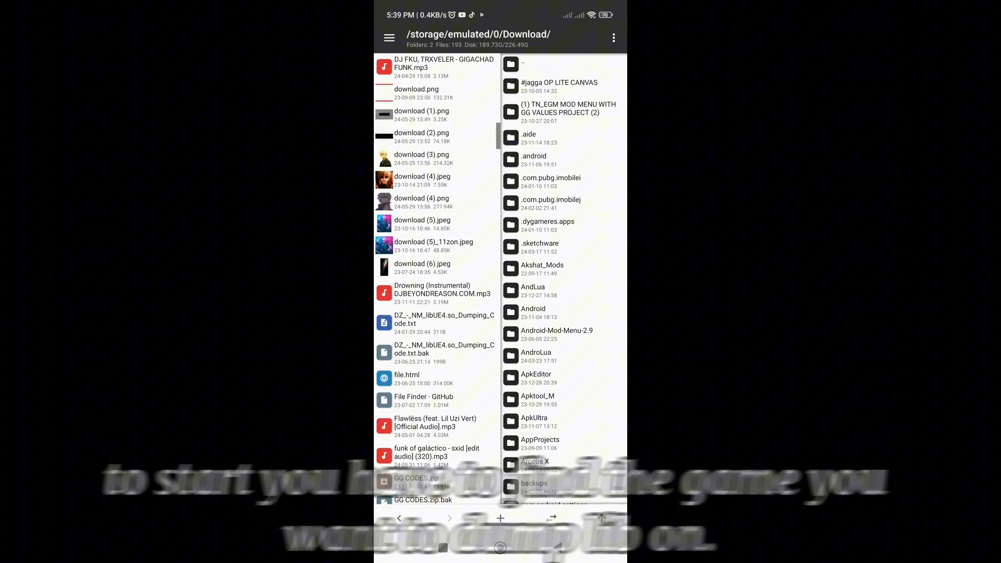
scroll(down, 3)
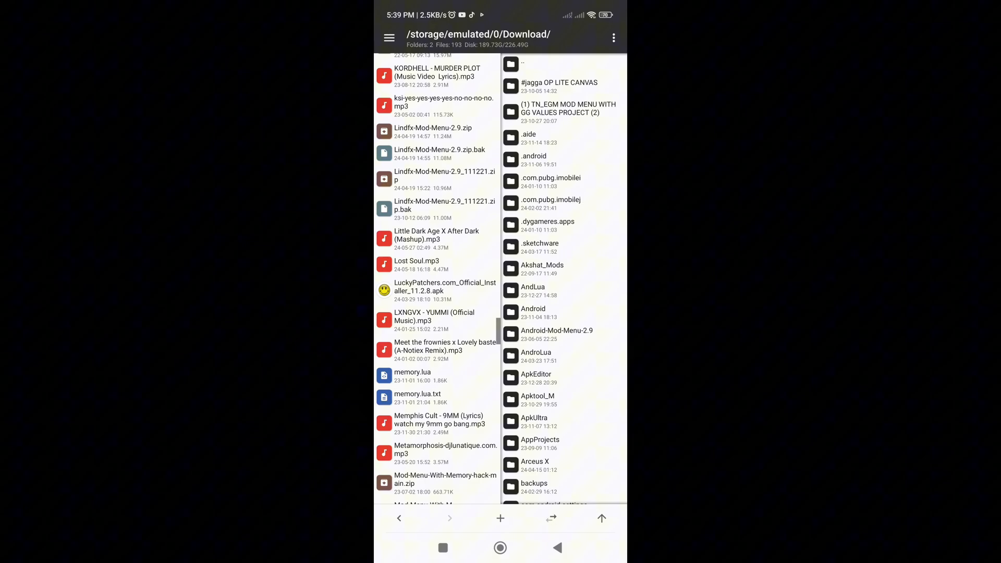
scroll(down, 3)
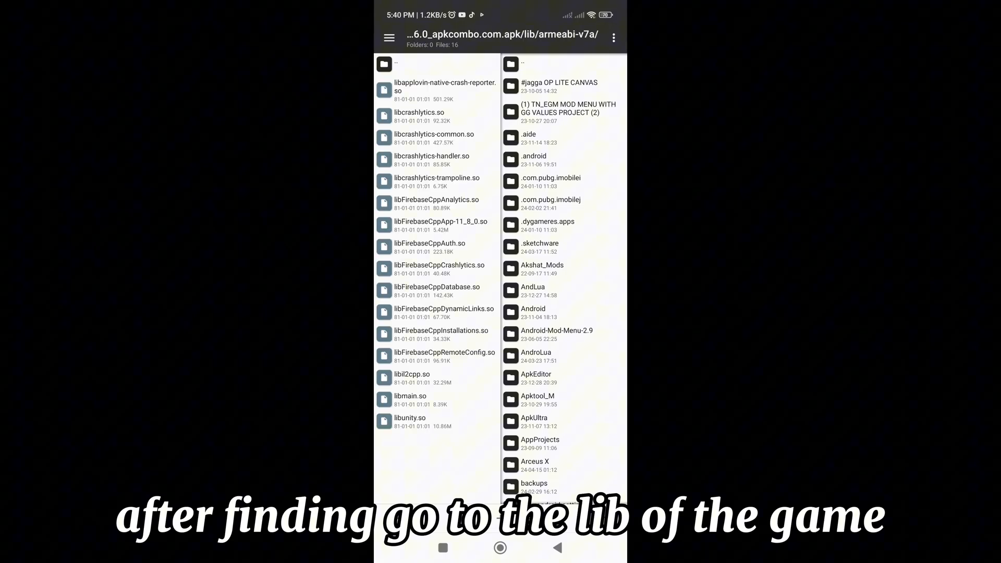
- Extract libil2cpp.so, then navigate to assets/bin/Data/Managed/Metadata in the APK
click(411, 375)
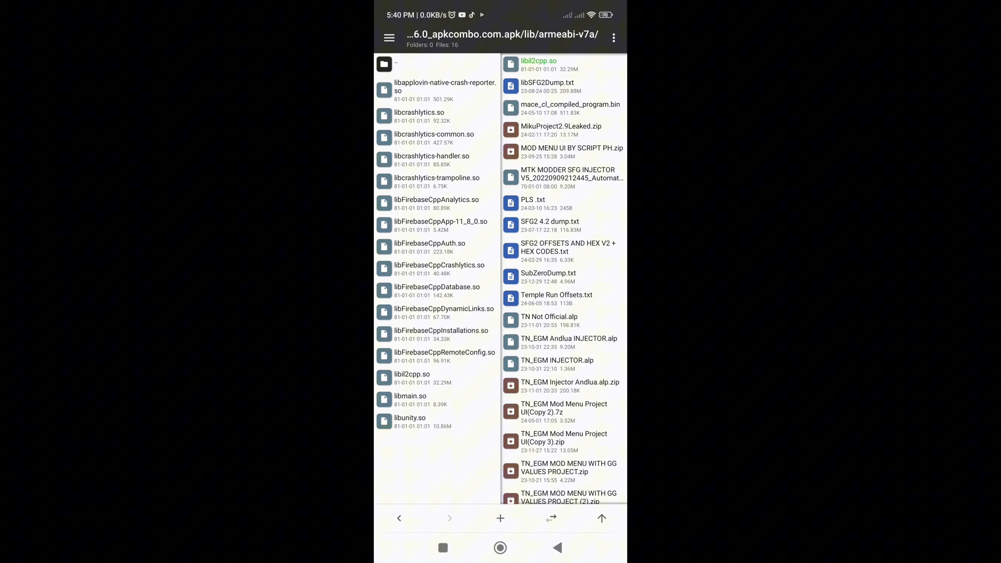
click(398, 516)
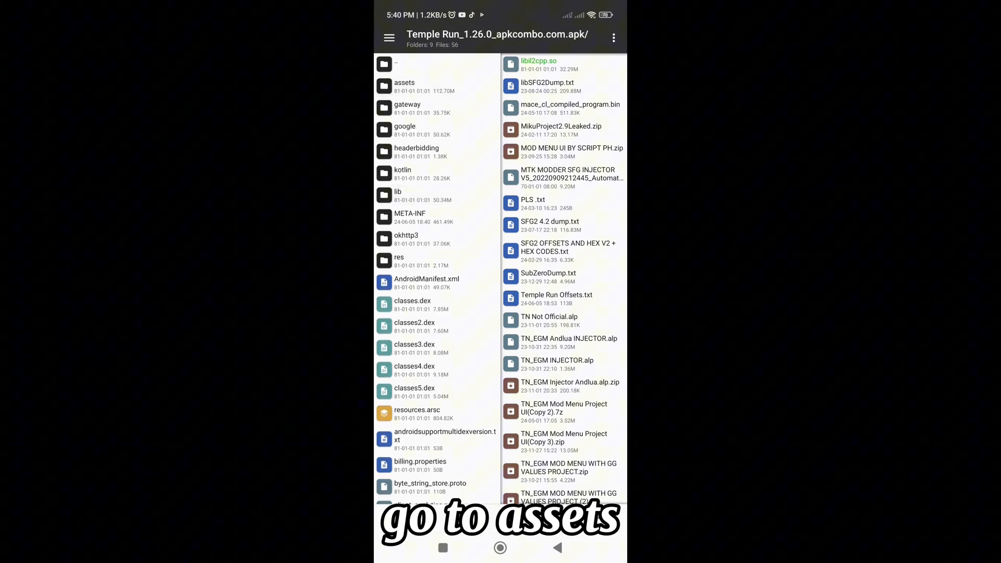
click(404, 82)
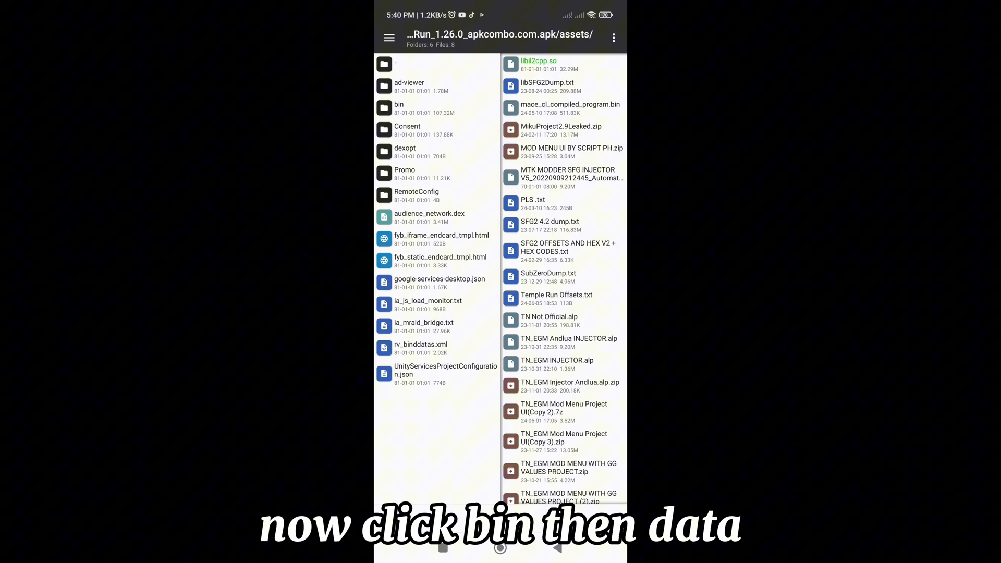
click(398, 108)
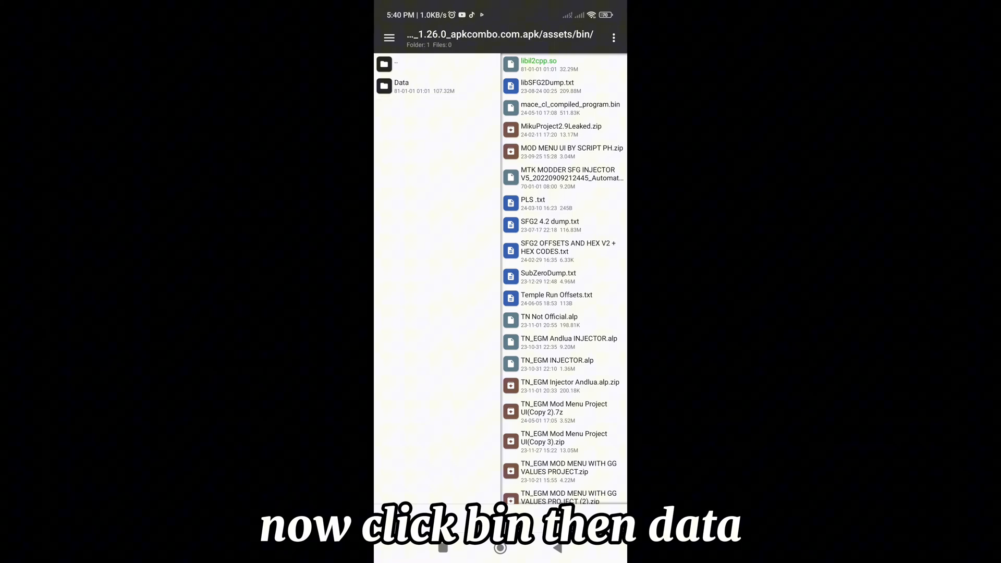
click(401, 86)
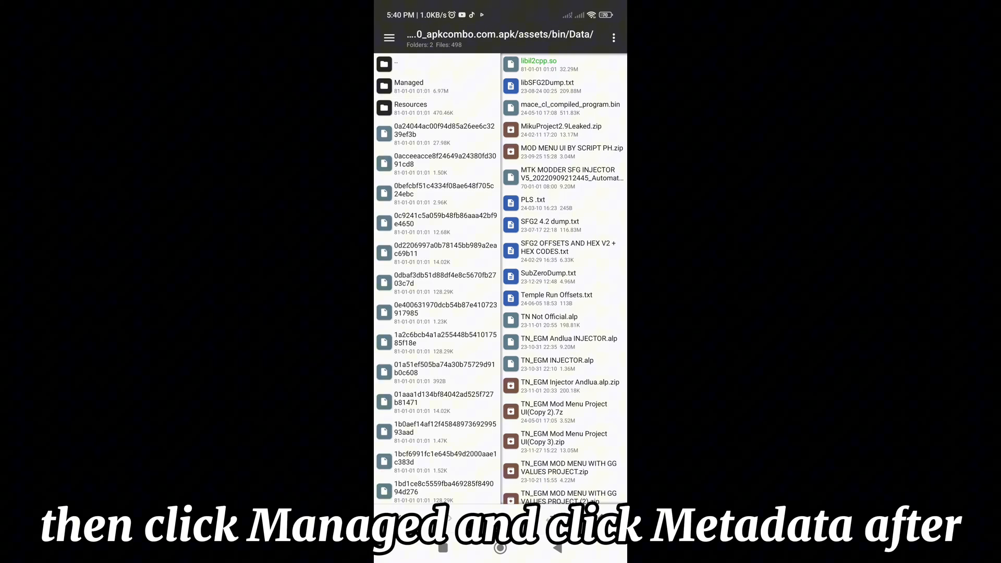
click(409, 86)
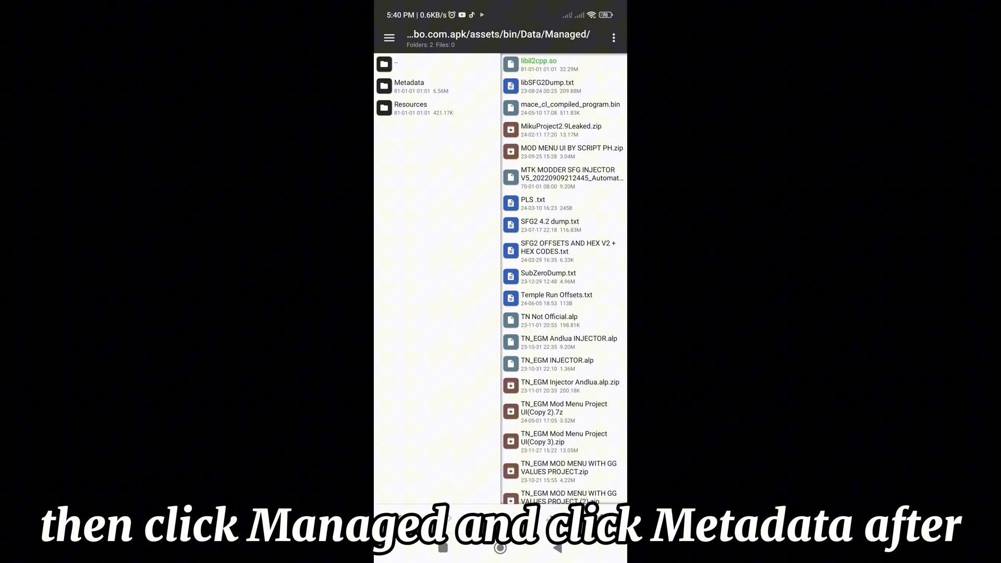
click(423, 86)
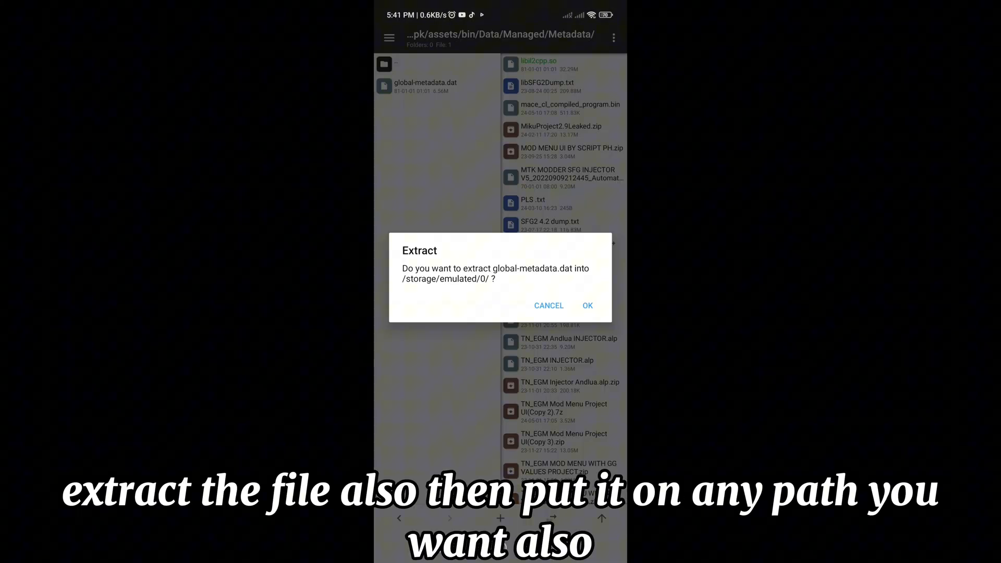
- Extract global-metadata.dat to internal storage and copy libil2cpp.so's path
click(587, 305)
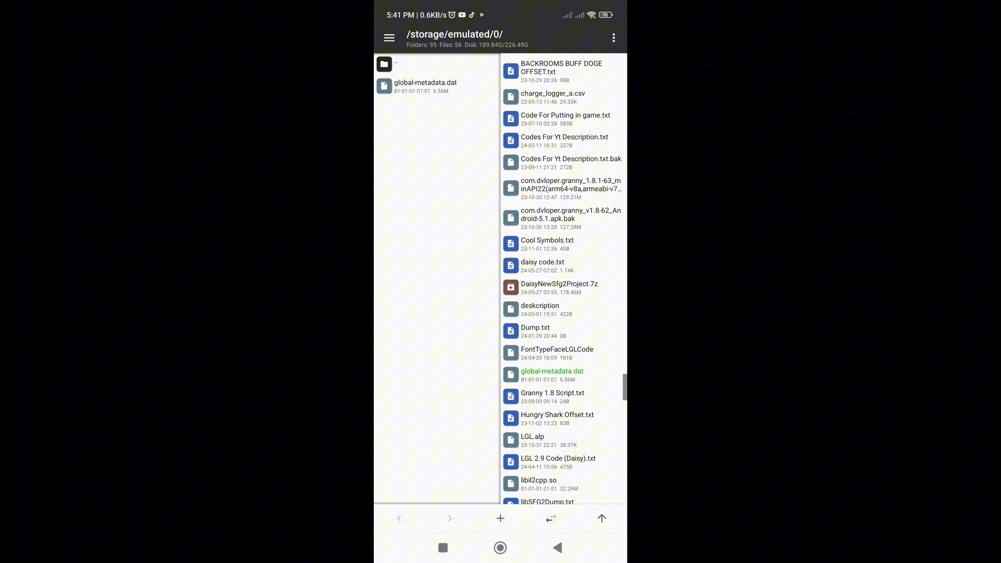
scroll(down, 3)
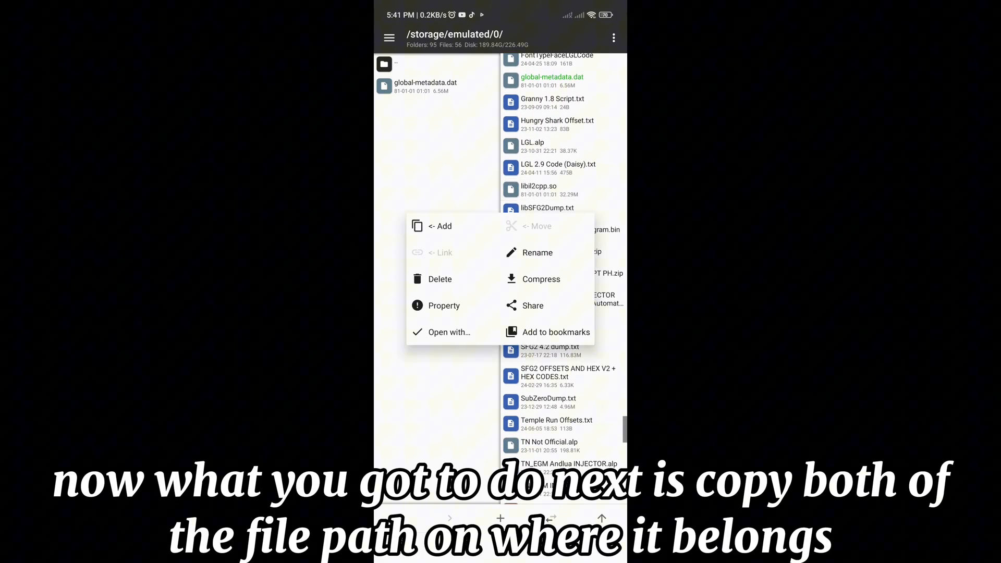
click(444, 305)
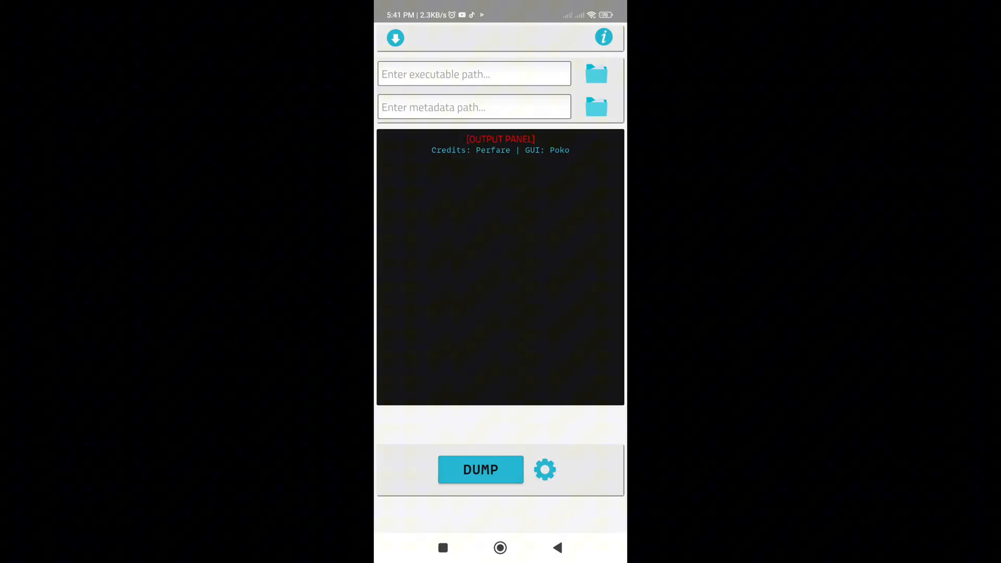
- Paste /storage/emulated/0/libil2cpp.so as the executable path and copy global-metadata.dat's path
text(/storage/emulated/0/libil2cpp.so)
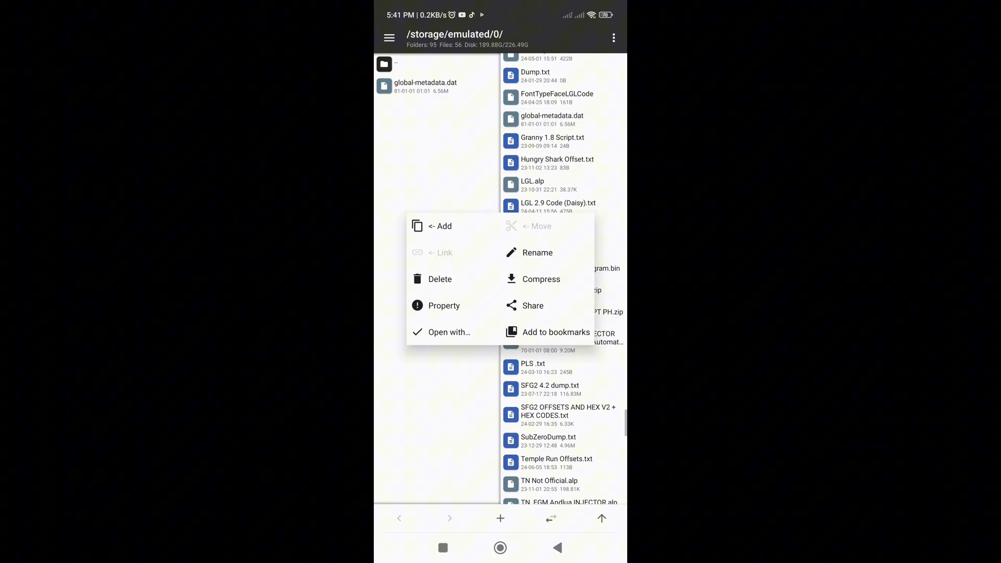
click(444, 305)
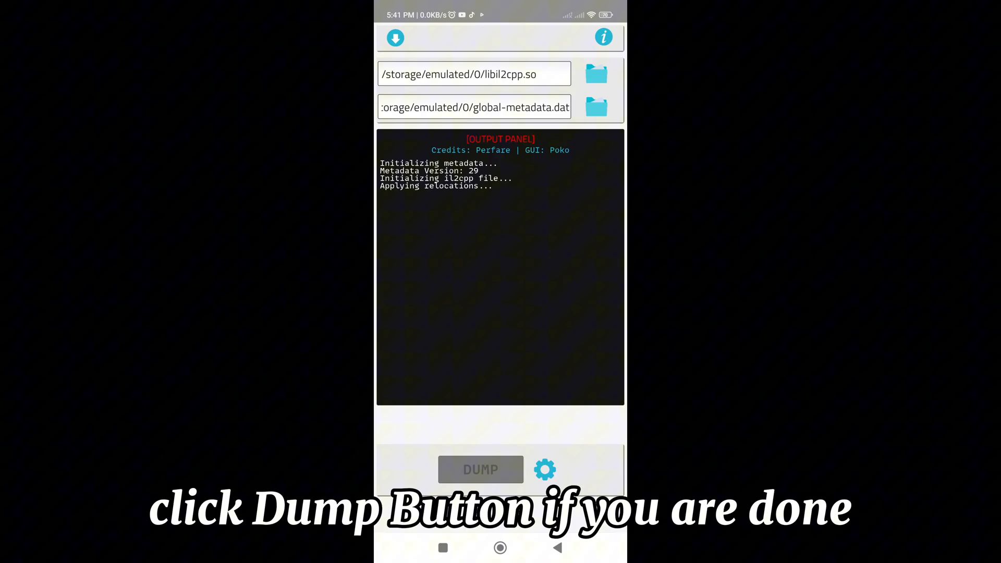
- Open dump.cs from the DumpDroid/Dump11 folder once dumping finishes
click(481, 469)
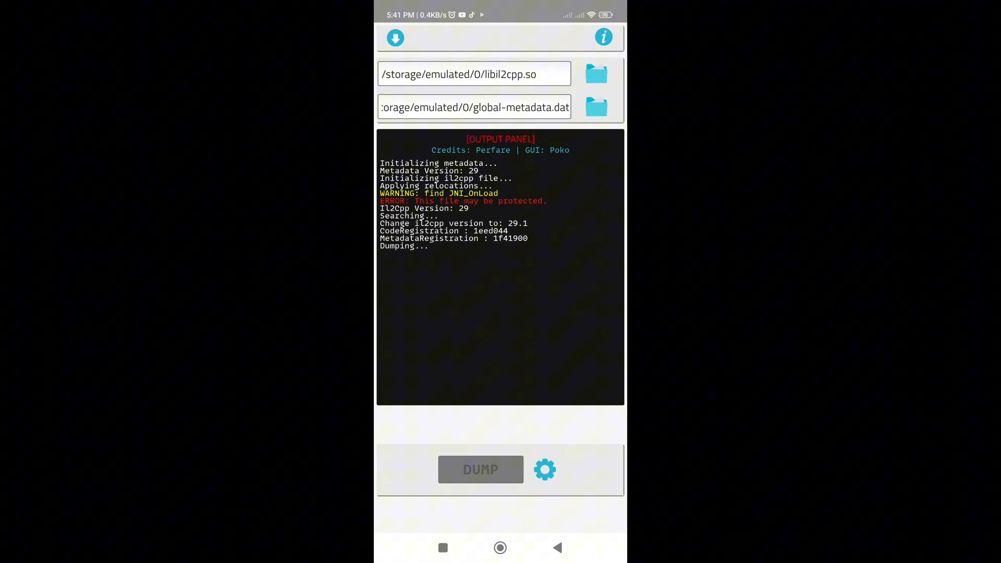
click(480, 469)
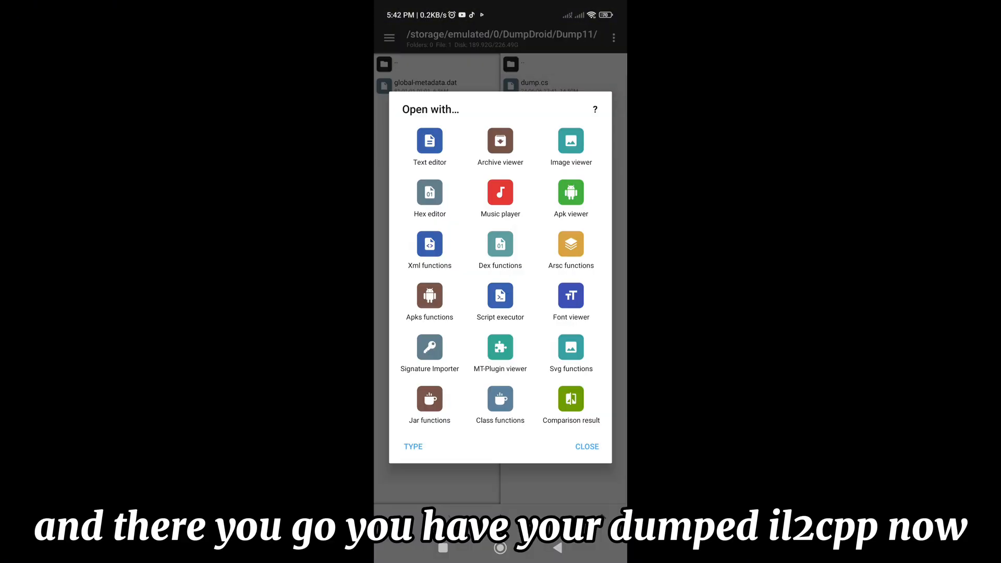
- Open dump.cs in the text editor, scroll through it and search for get_coin
click(429, 140)
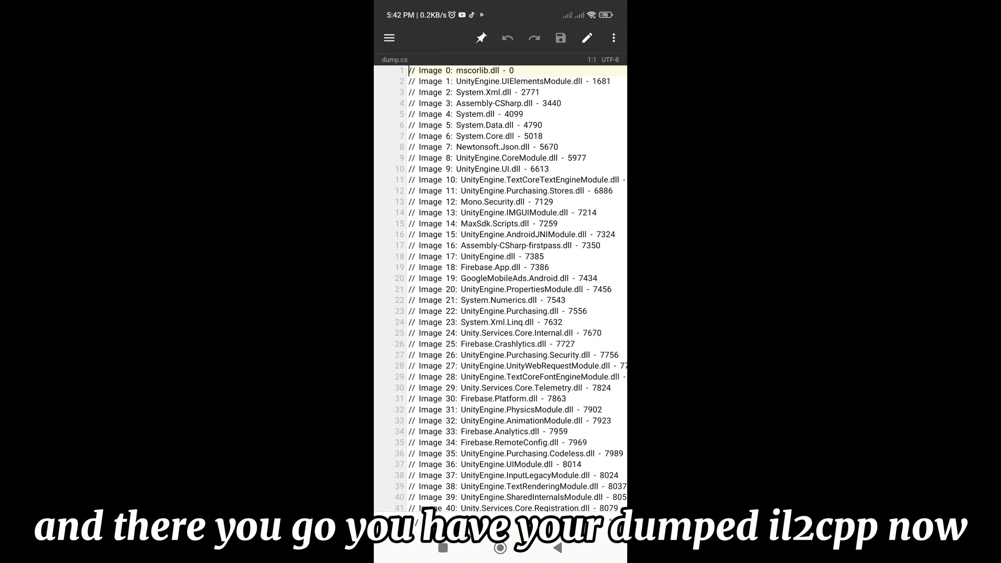
scroll(down, 3)
text(get_coins)
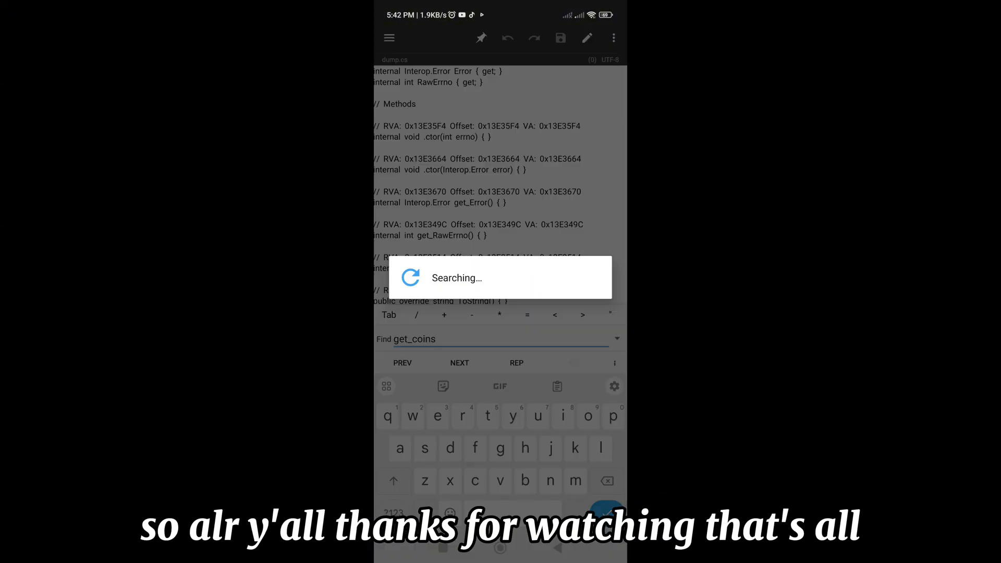
key(Backspace)
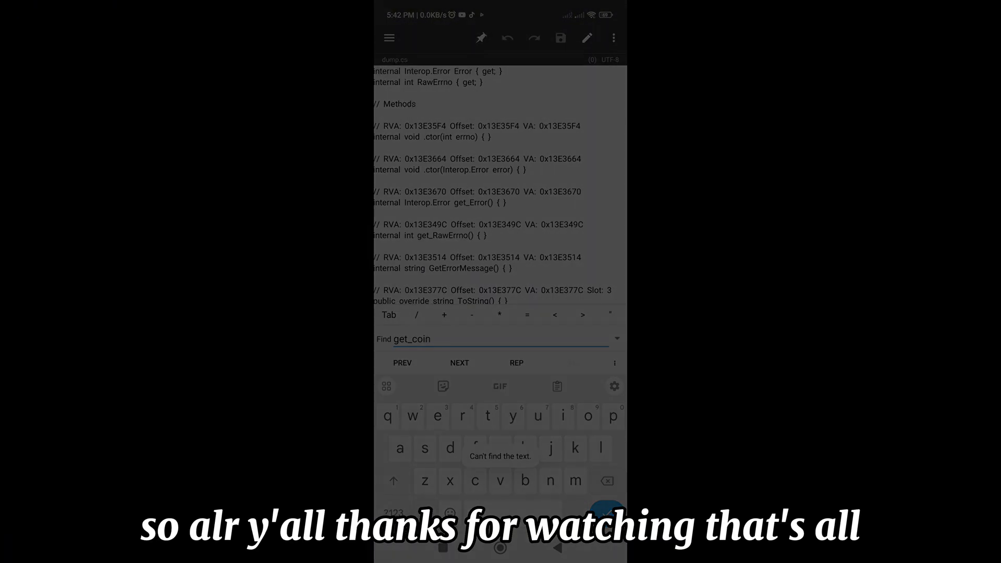